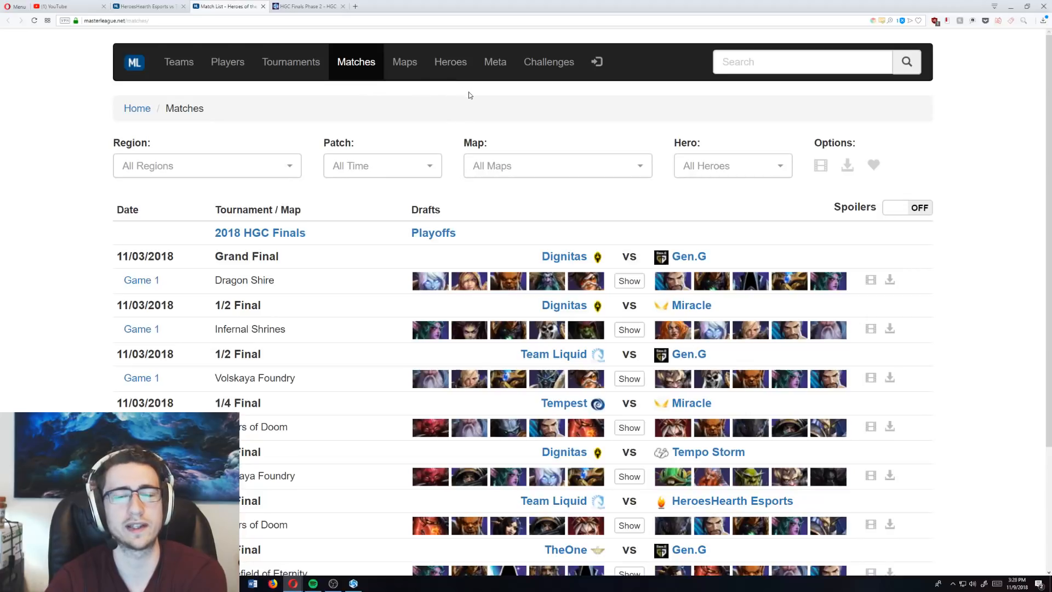
Let the replay run at Normal speed as the heroes gather near the core.
scroll("down", 3)
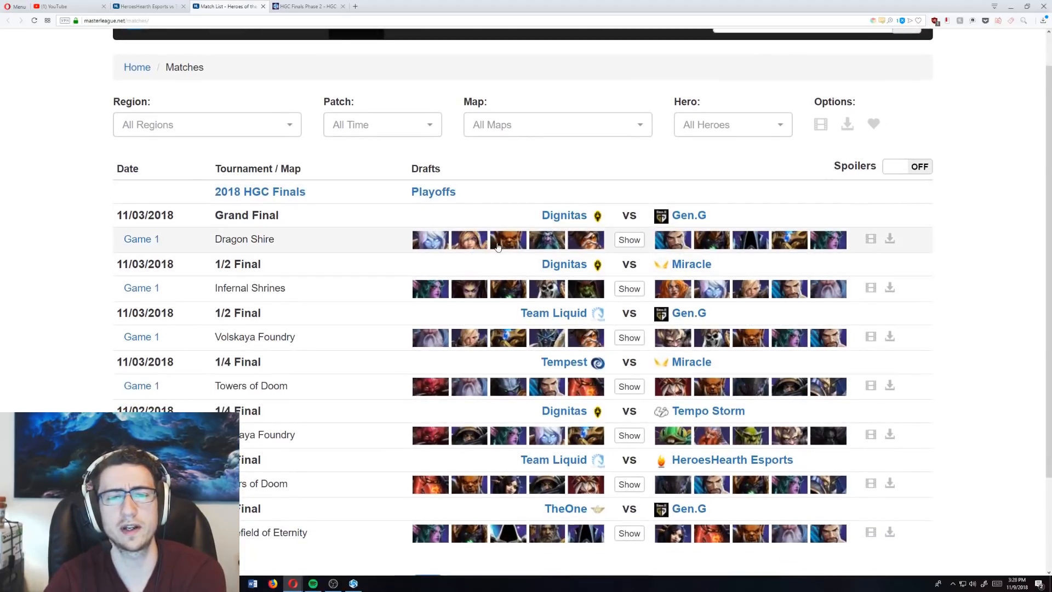
mouse_move(507, 240)
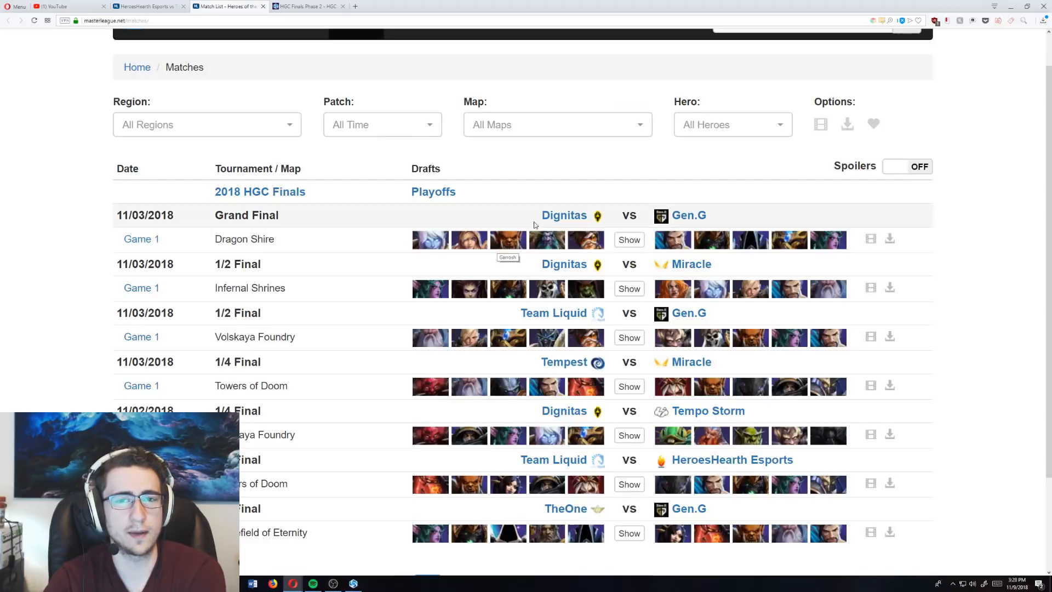
mouse_move(547, 239)
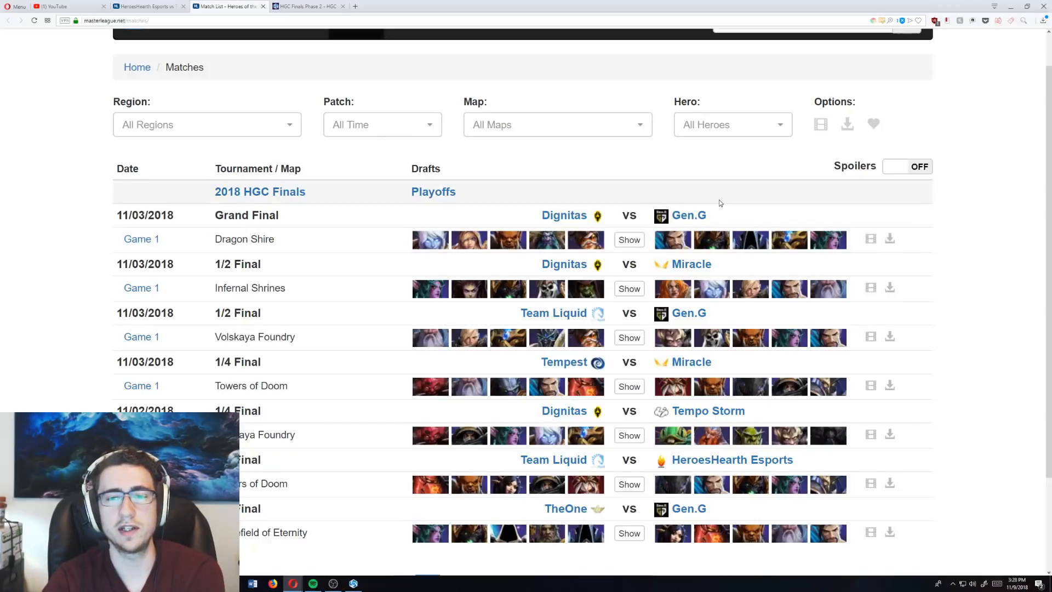
mouse_move(712, 240)
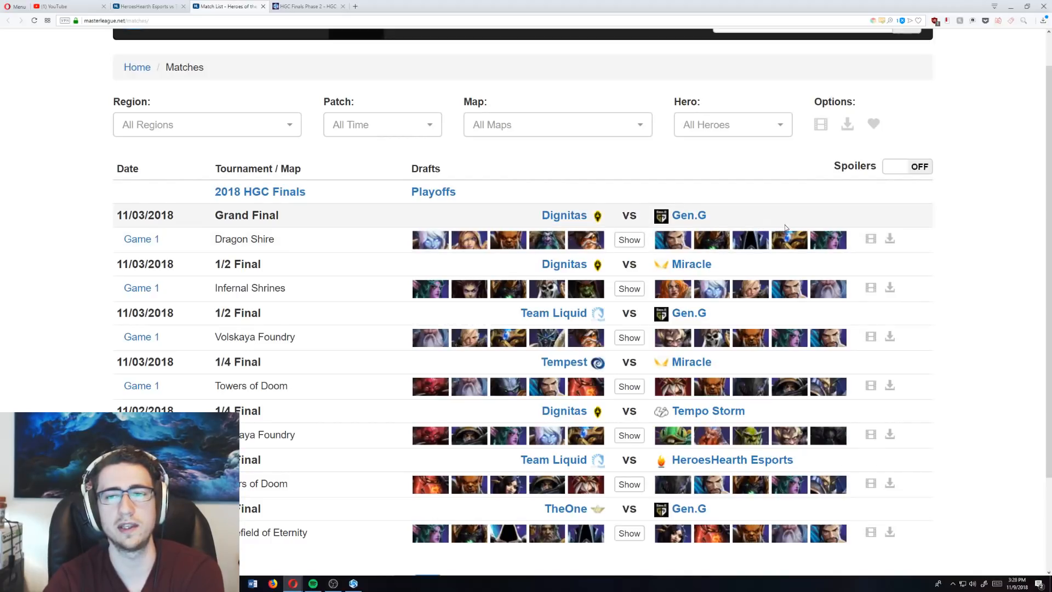
mouse_move(827, 240)
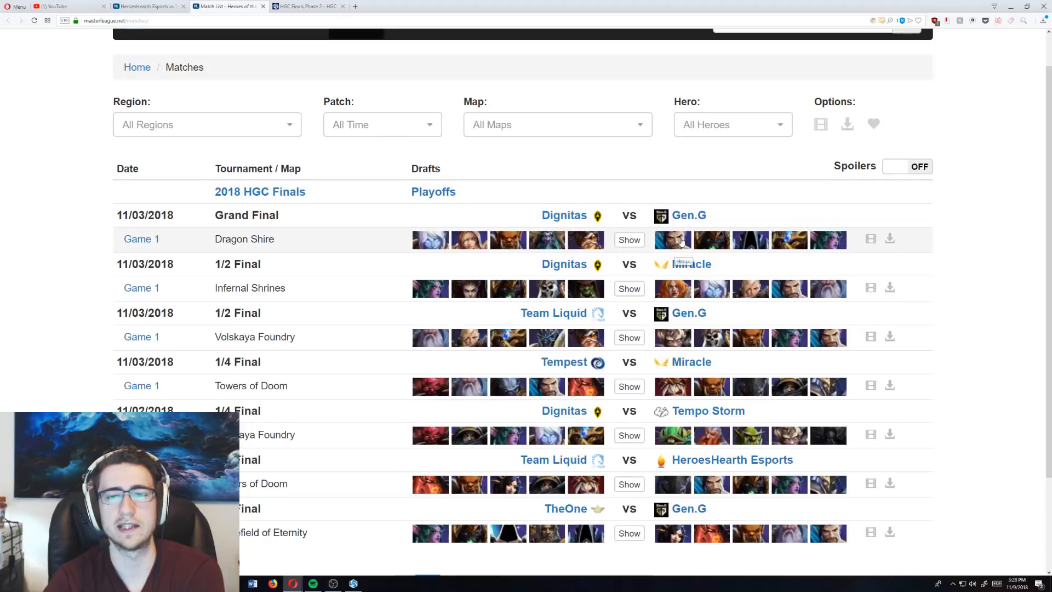
mouse_move(796, 247)
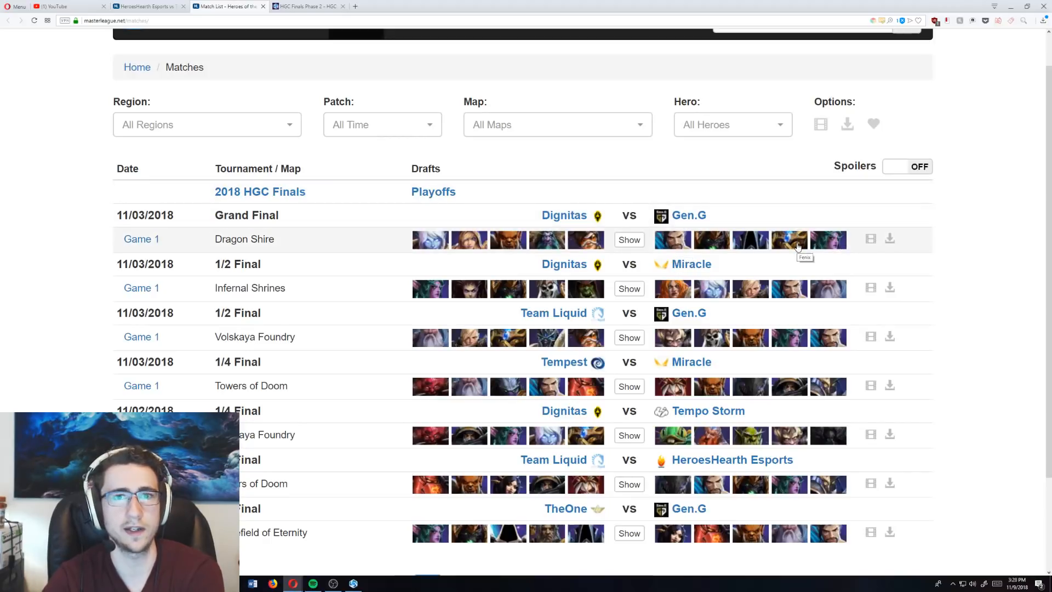
mouse_move(688, 296)
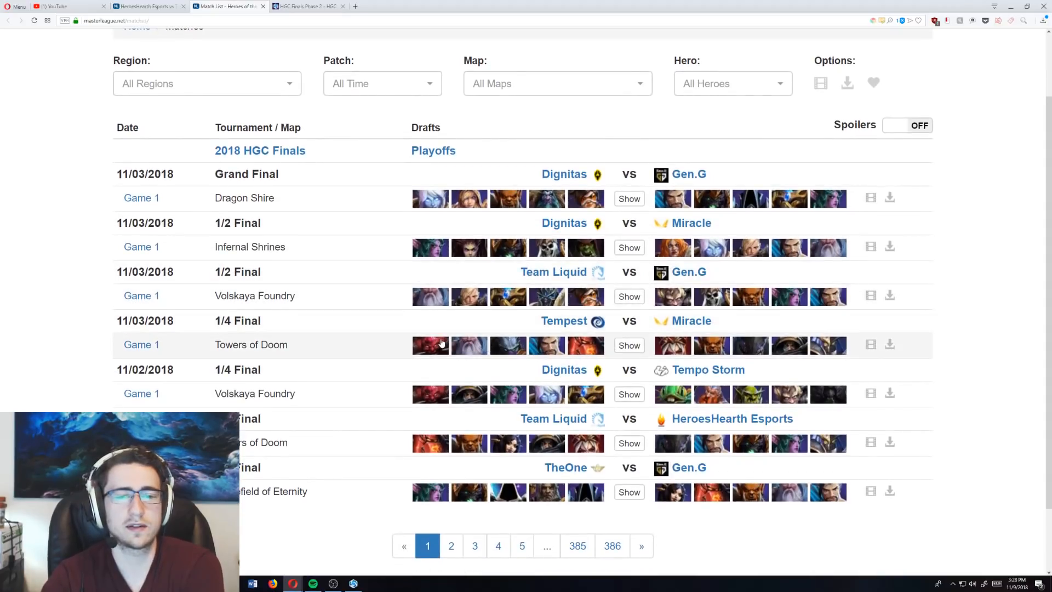
mouse_move(439, 344)
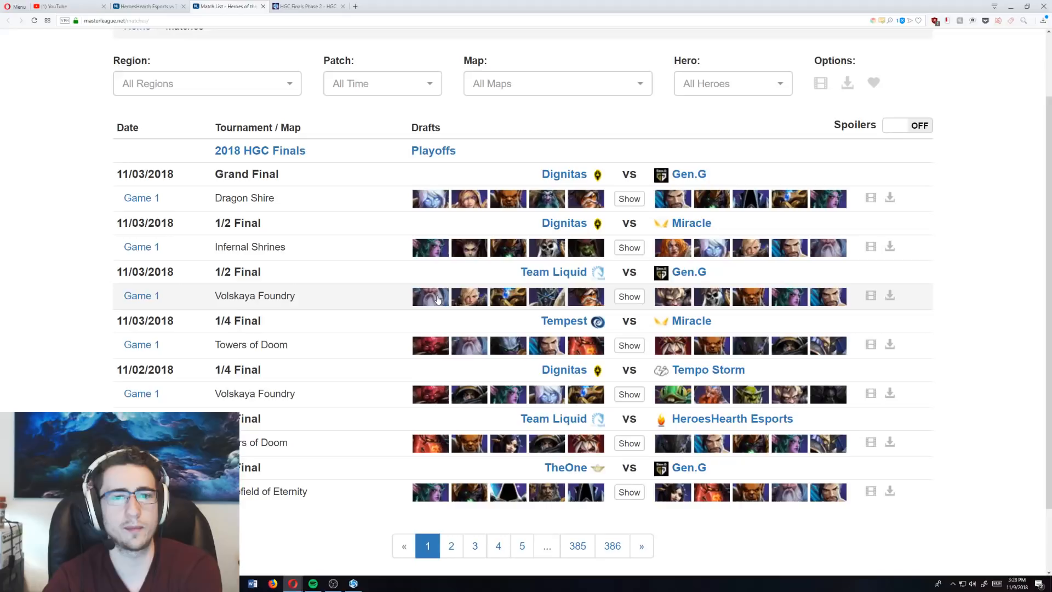
mouse_move(430, 296)
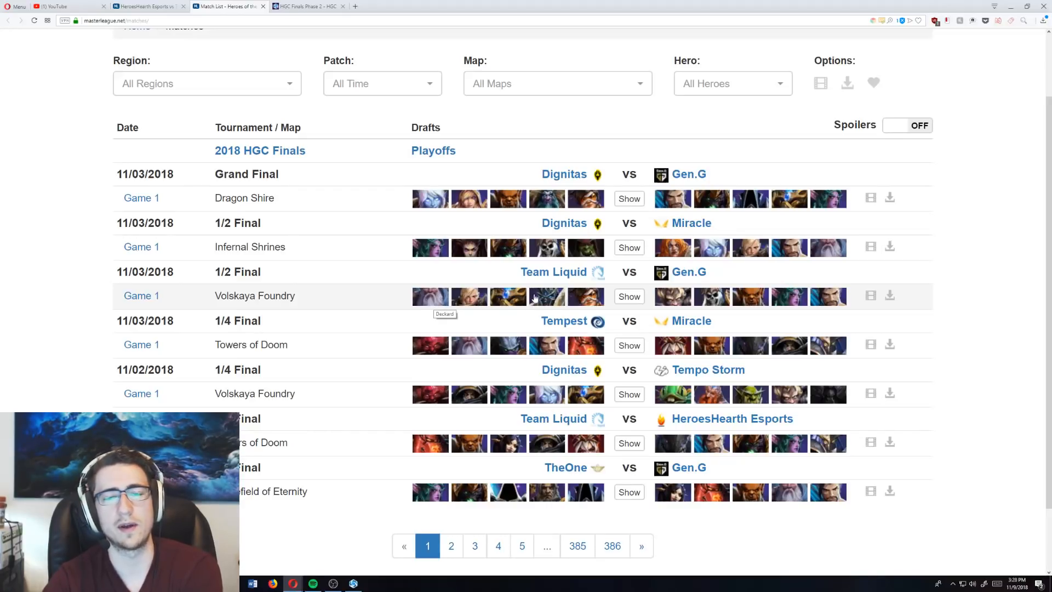
mouse_move(585, 297)
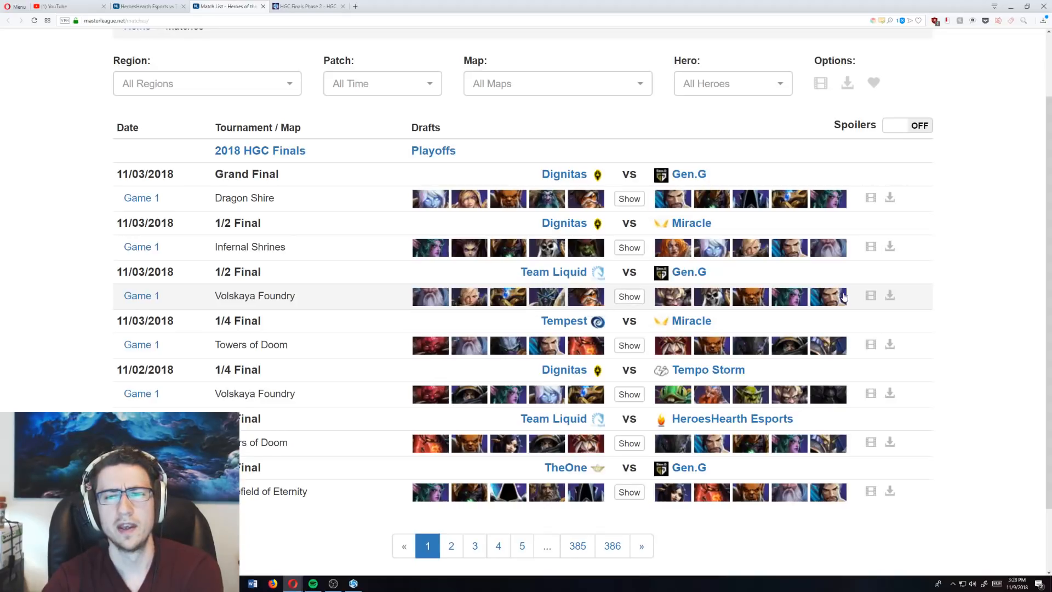
scroll("down", 3)
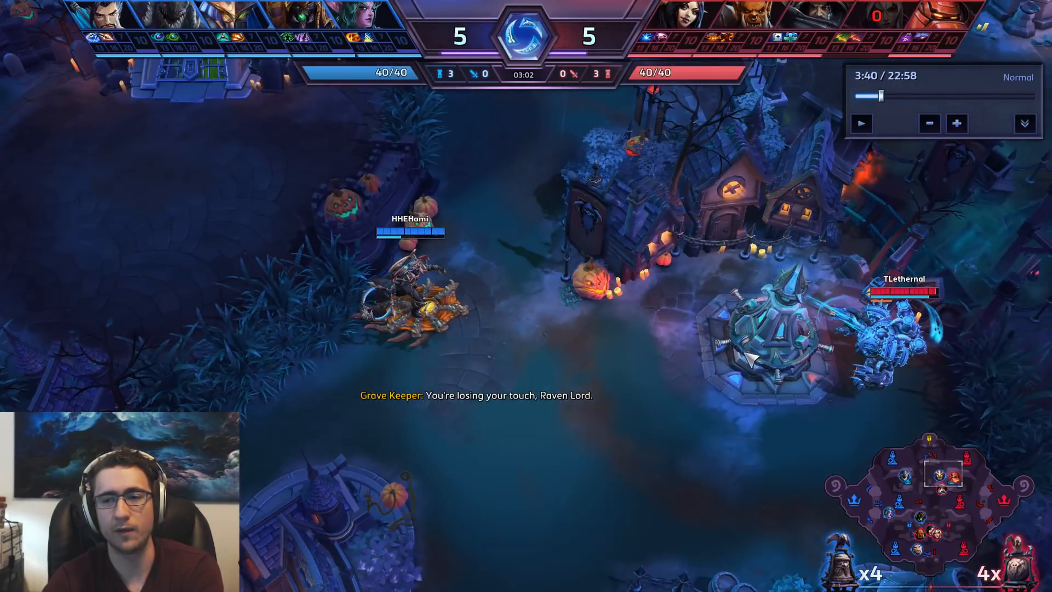
mouse_move(862, 408)
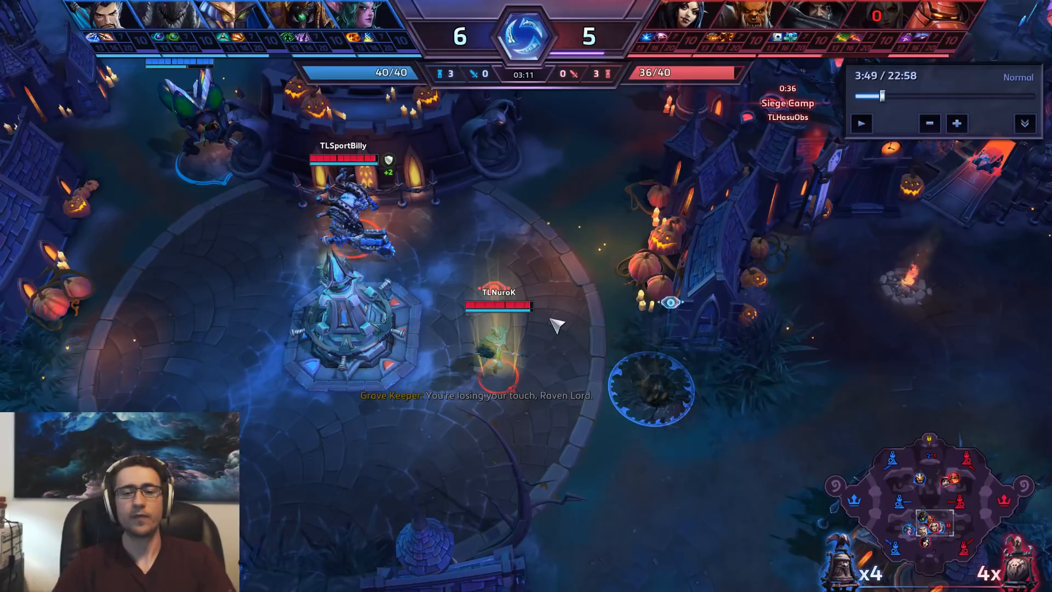
mouse_move(385, 417)
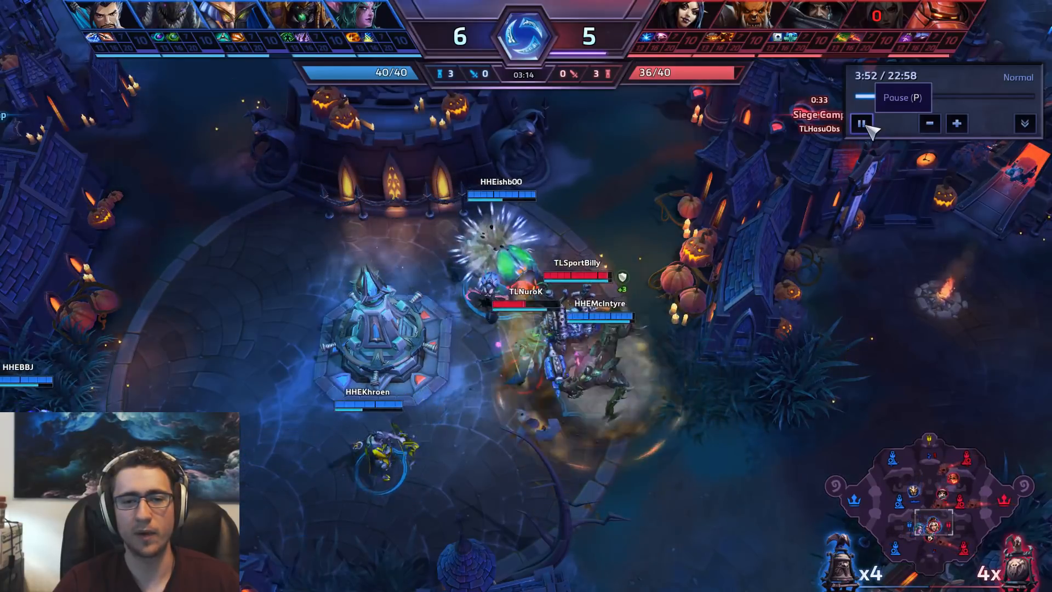
Step the replay through the start of the core fight in short pause-play bursts.
left_click(862, 123)
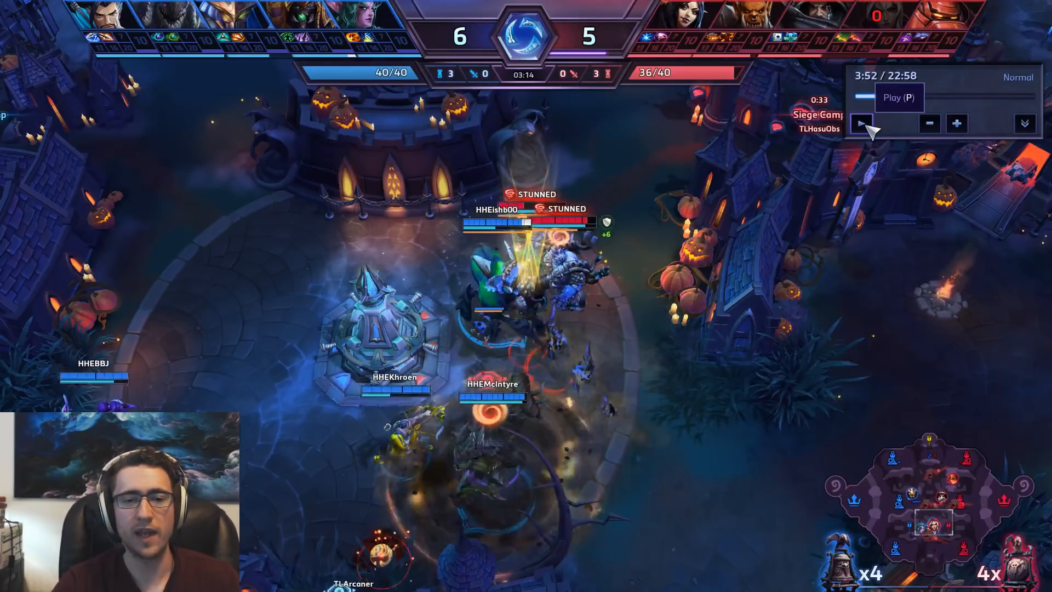
left_click(862, 124)
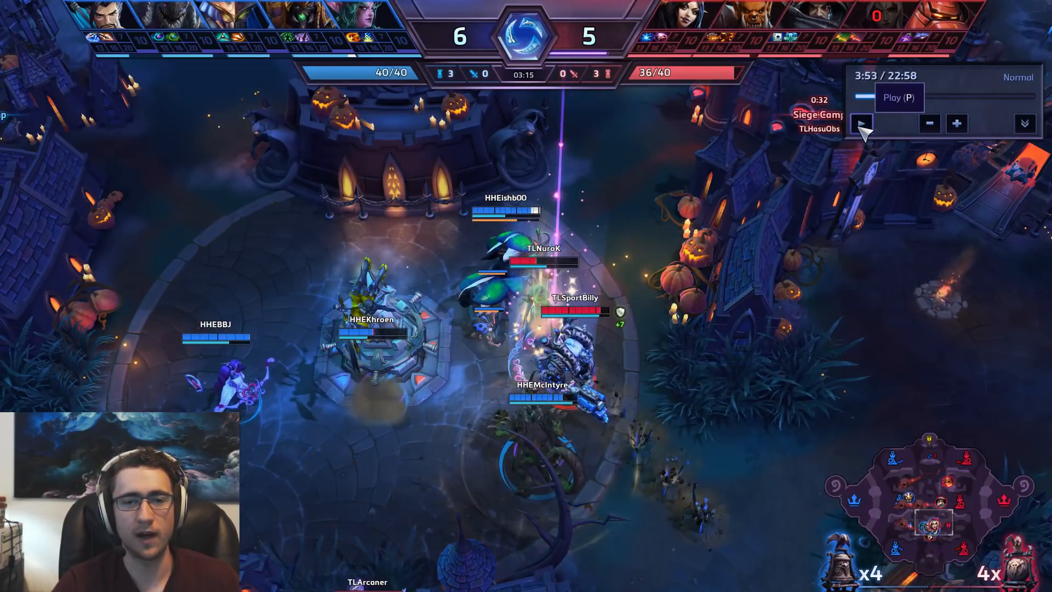
left_click(861, 123)
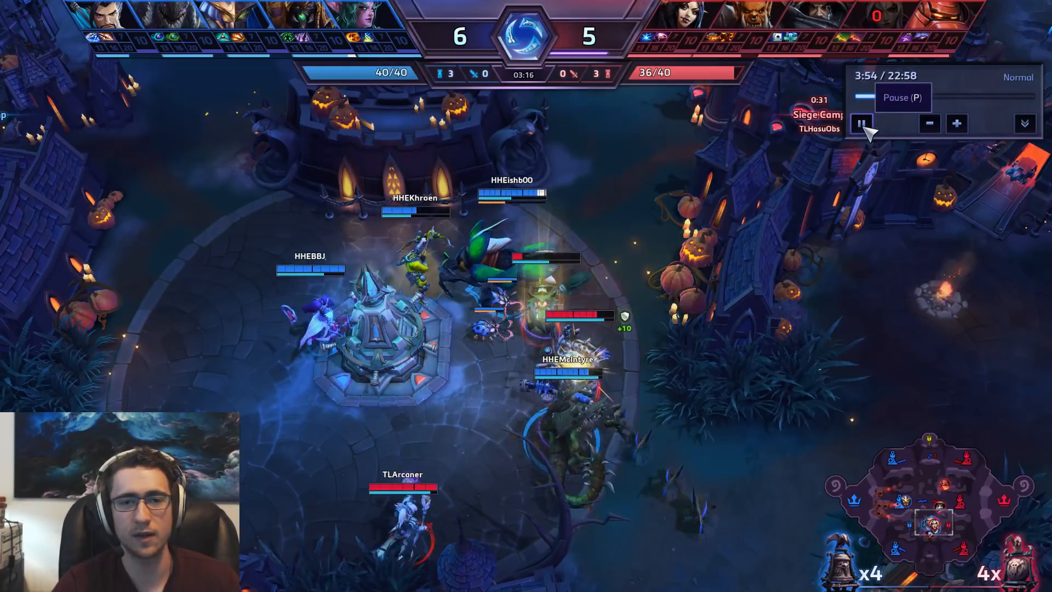
left_click(861, 124)
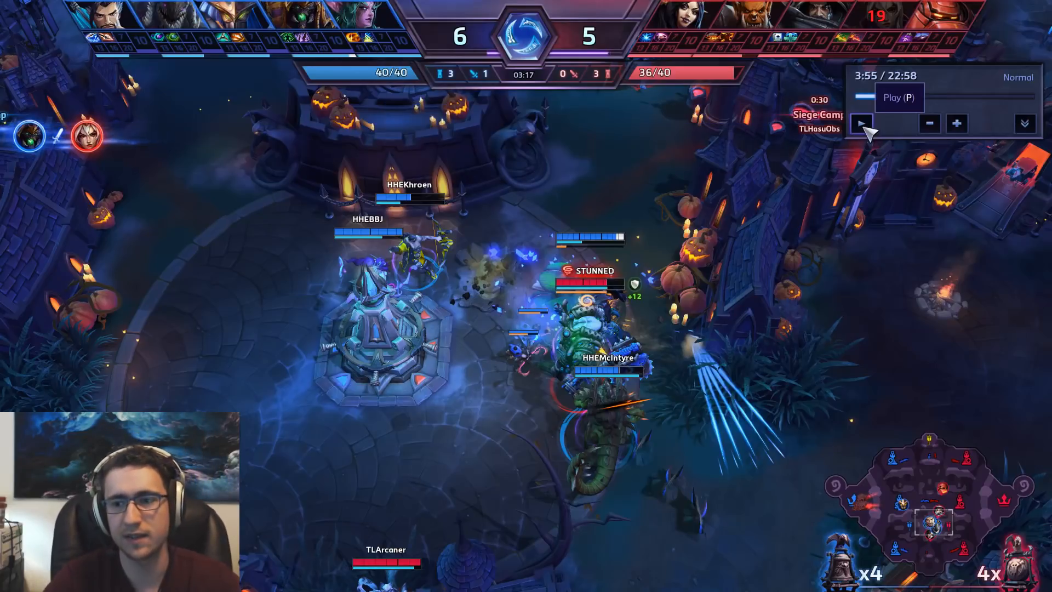
Play out the rest of the fight with pauses, then bring up the replay menu with Esc.
left_click(861, 123)
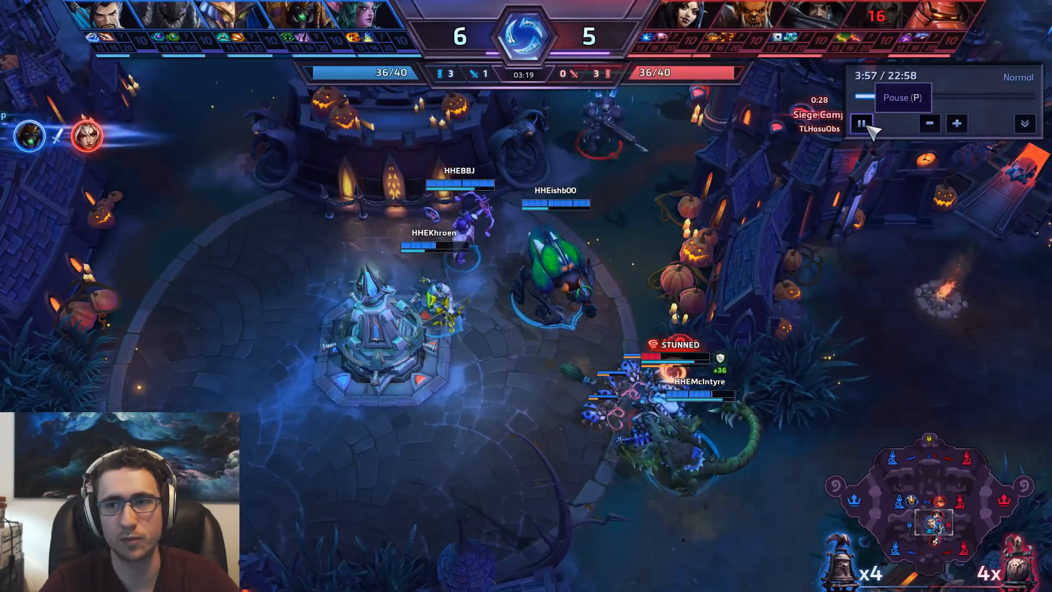
left_click(862, 124)
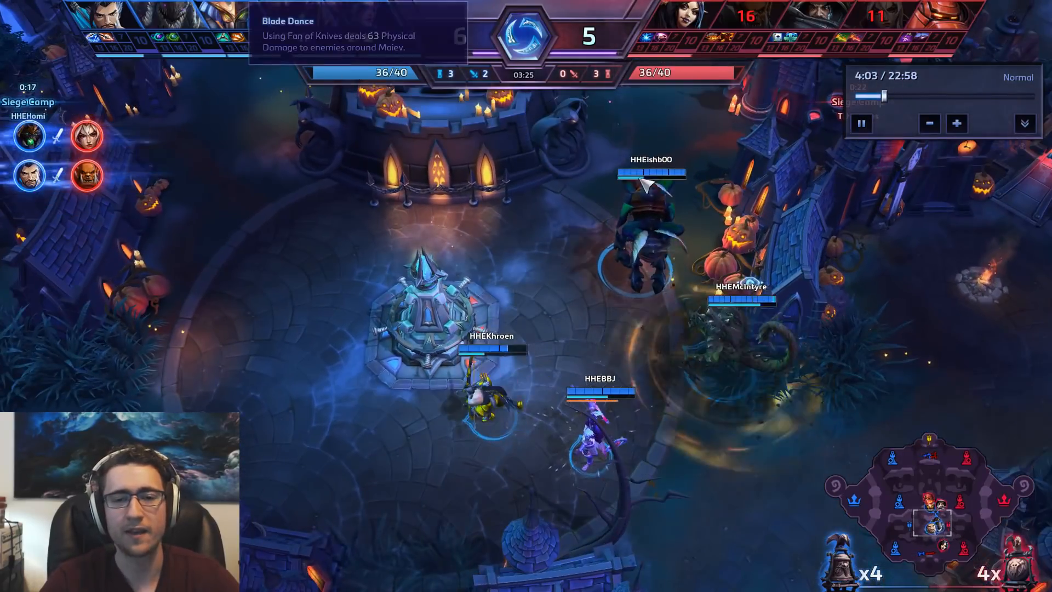
left_click(862, 123)
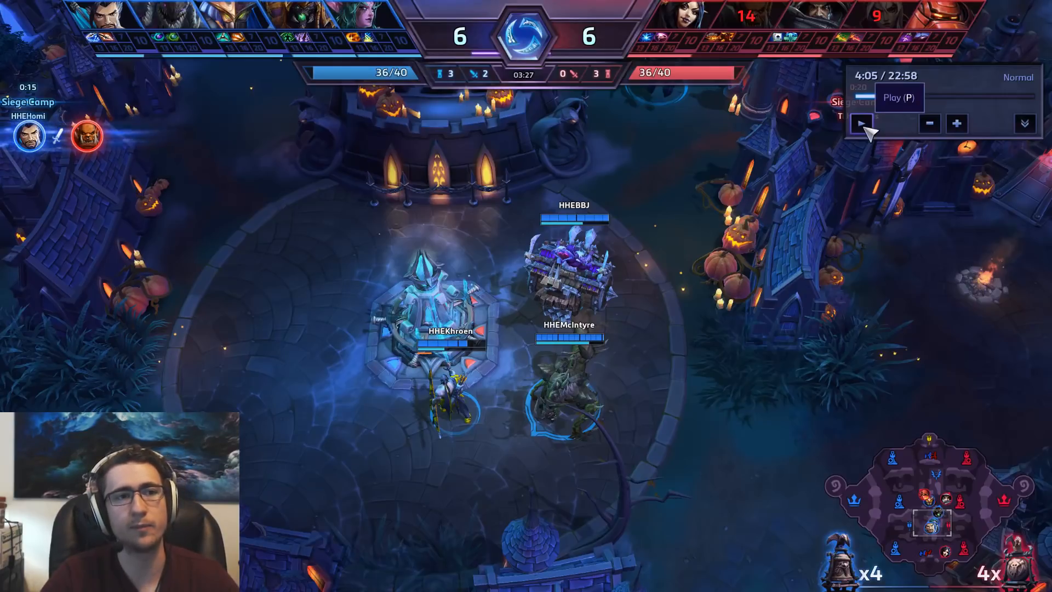
key("Escape")
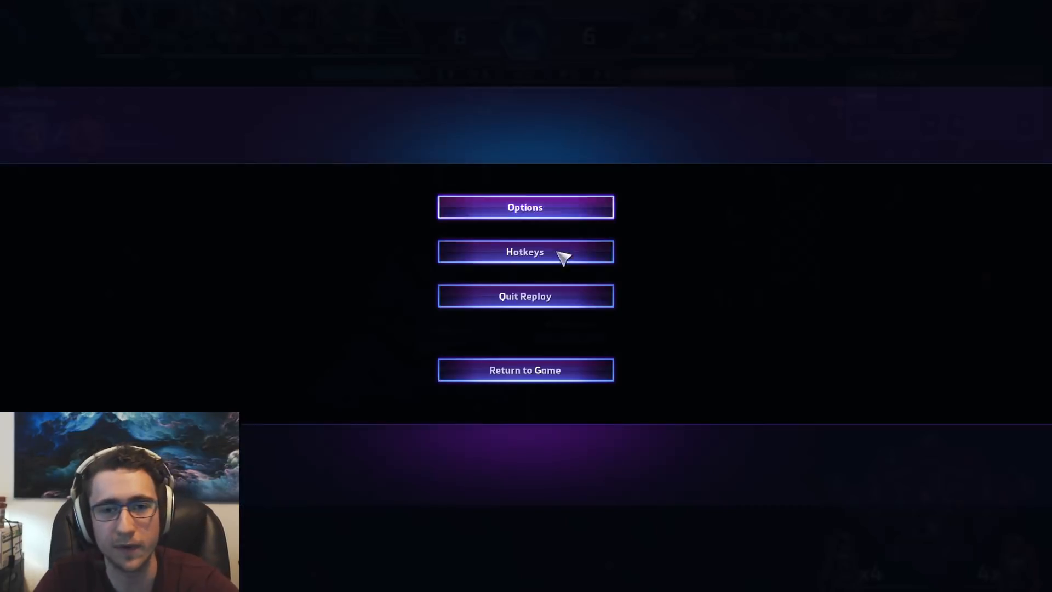